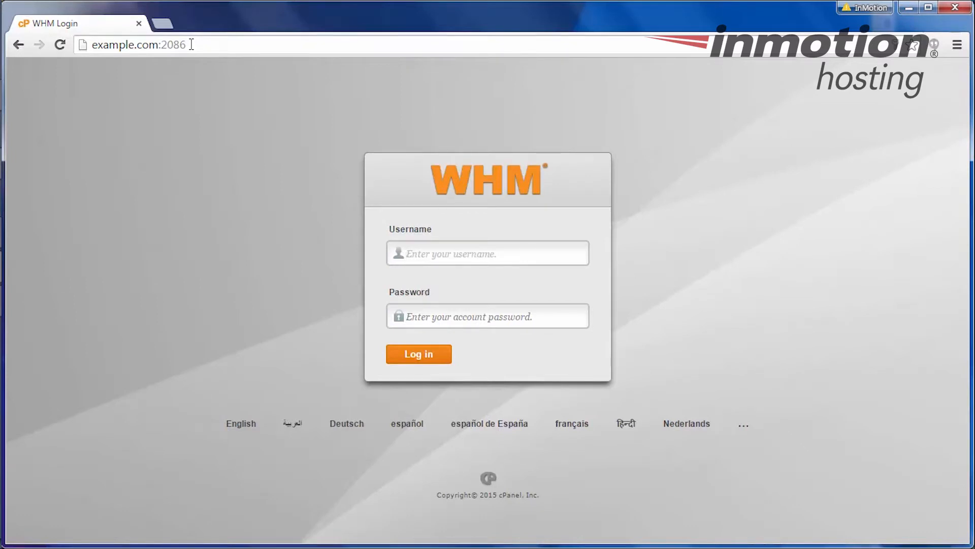
Log in to WHM with username 'exam...' and its password to reach the home dashboard
{"action": "left_click", "coordinate": [488, 254]}
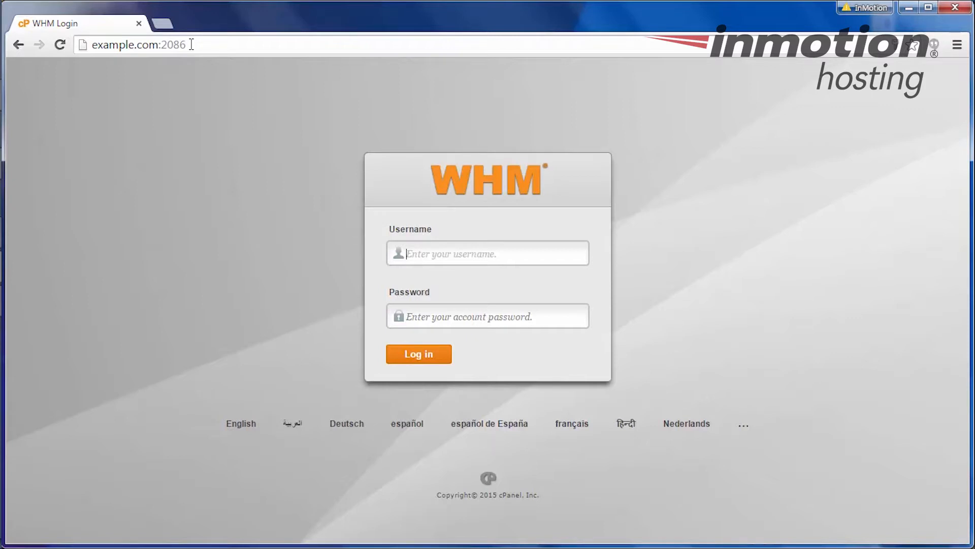
{"action": "double_click", "coordinate": [172, 45]}
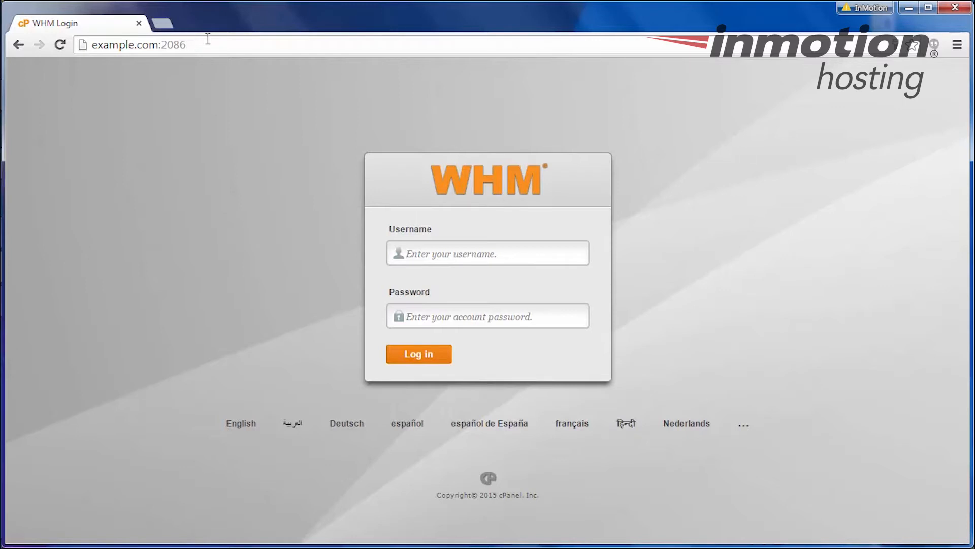
{"action": "type", "text": "example"}
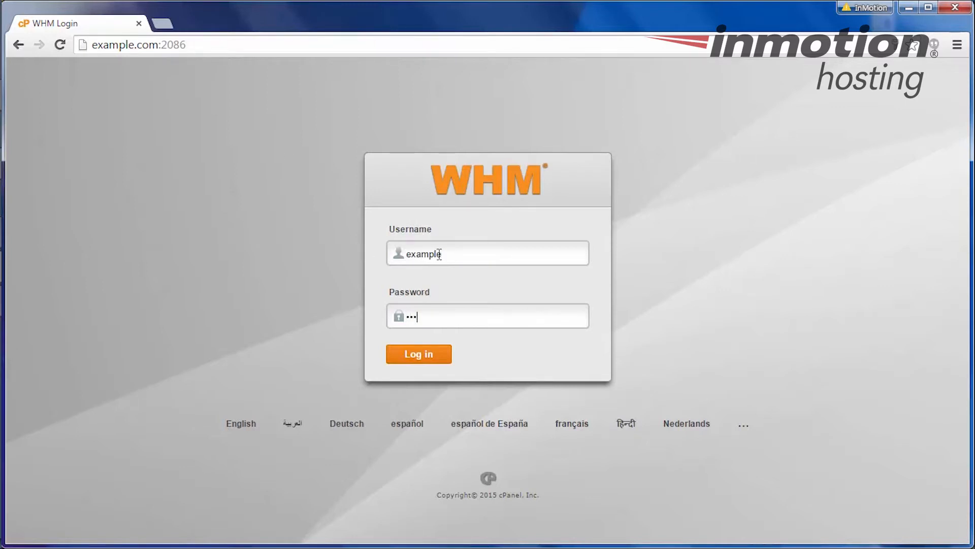
{"action": "left_click", "coordinate": [419, 353]}
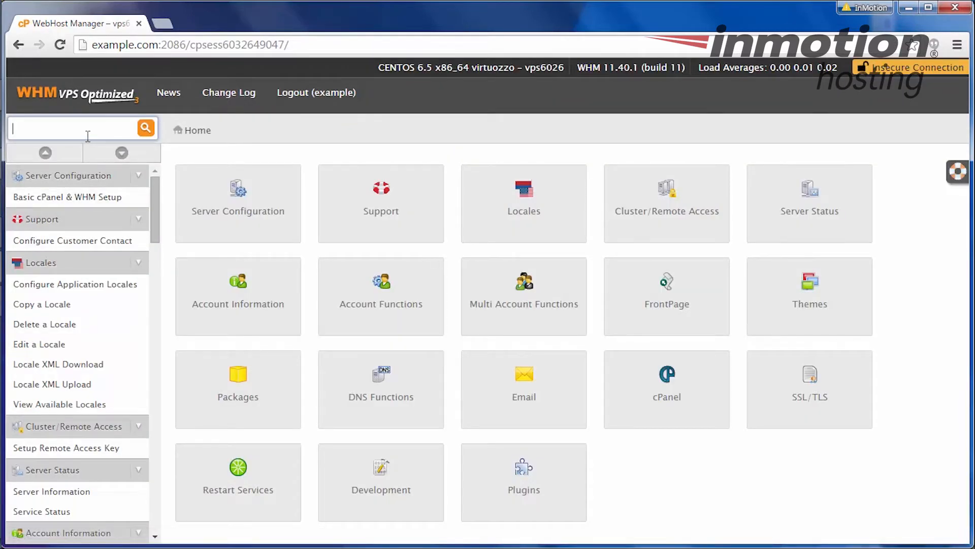
{"action": "type", "text": "c"}
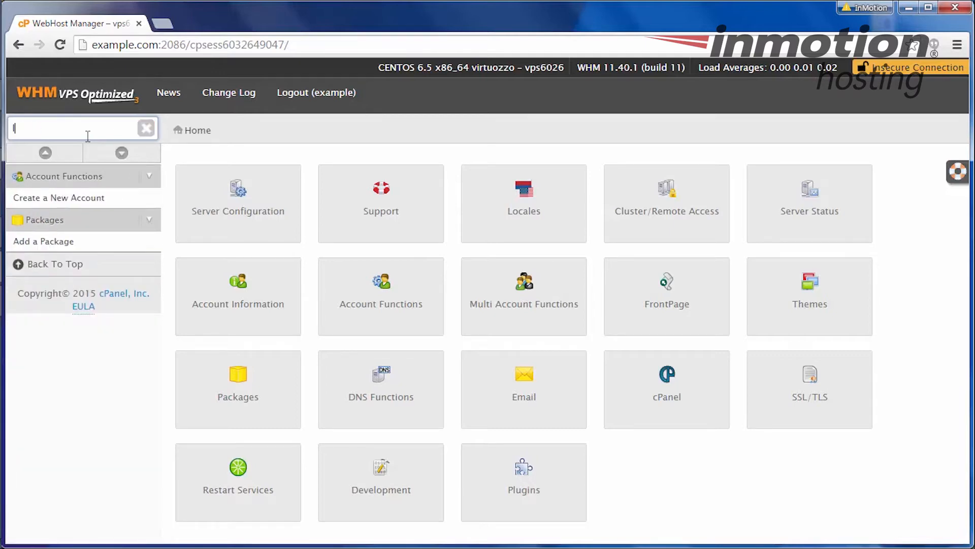
{"action": "type", "text": "list"}
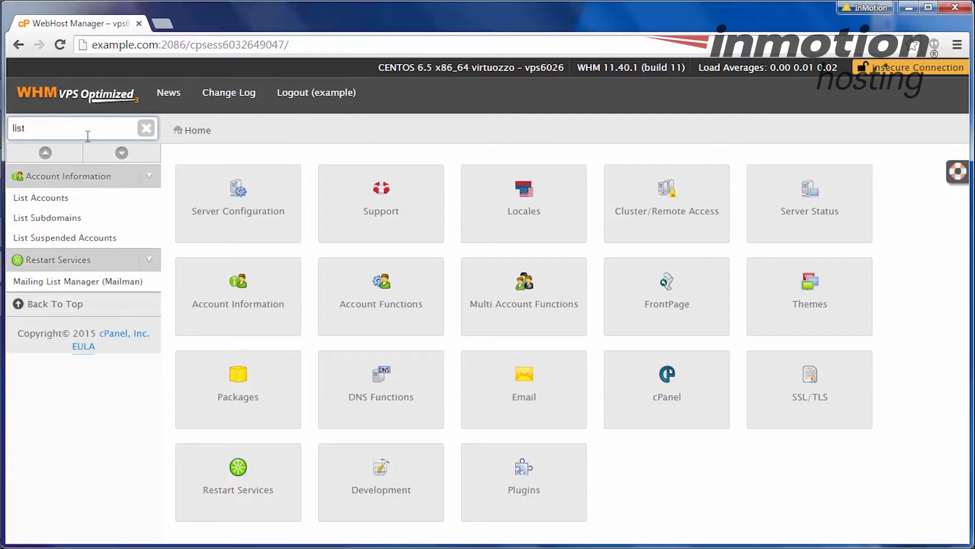
{"action": "type", "text": "modify"}
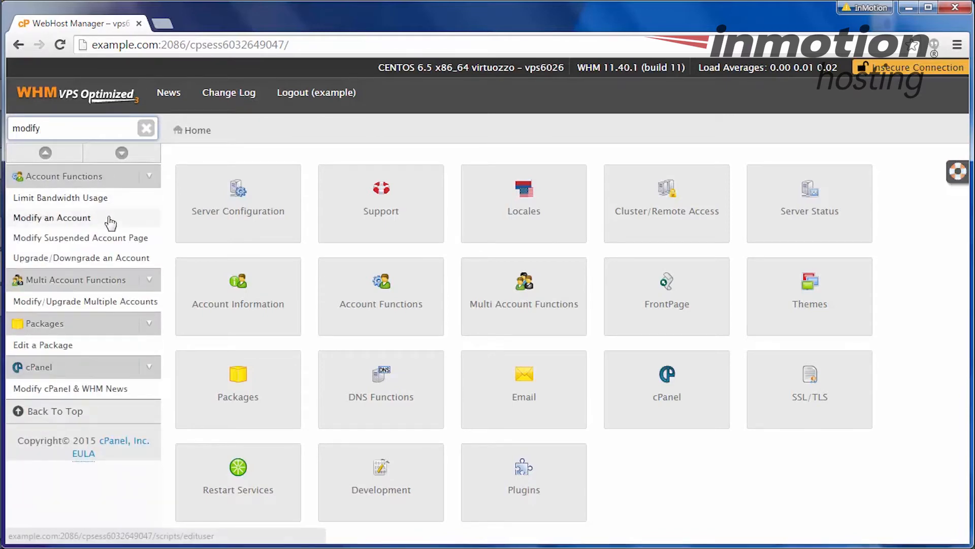
{"action": "left_click", "coordinate": [146, 128]}
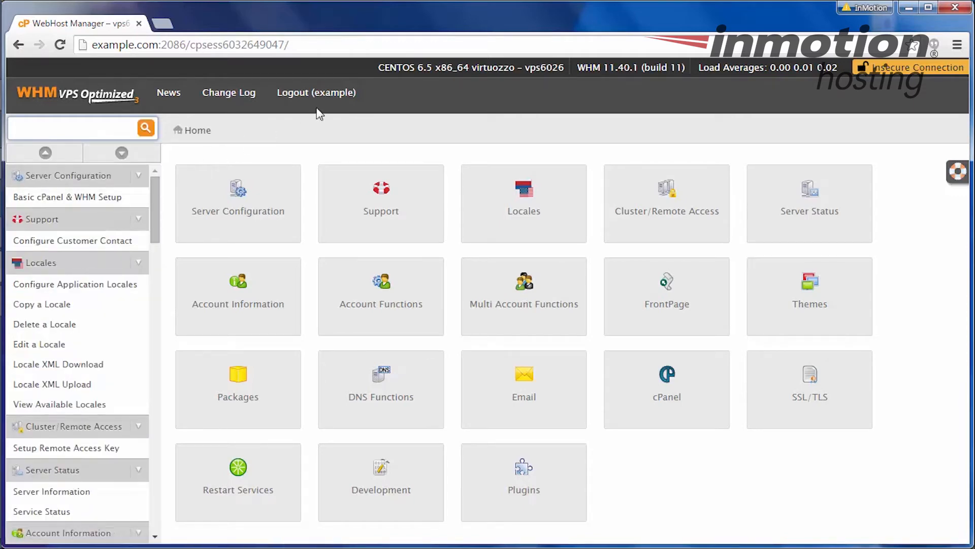
{"action": "mouse_move", "coordinate": [326, 102]}
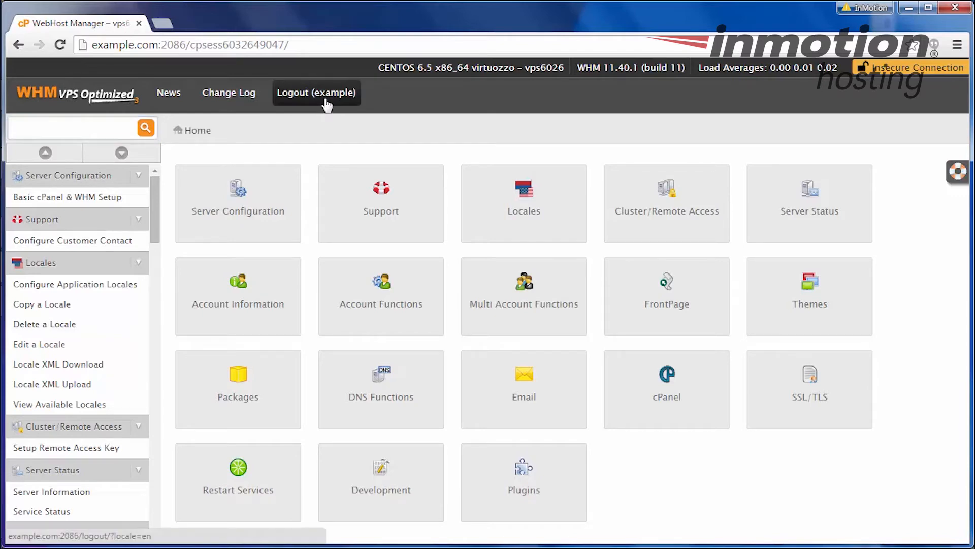
Log out of the WHM session via 'Logout (example)'
{"action": "left_click", "coordinate": [317, 92]}
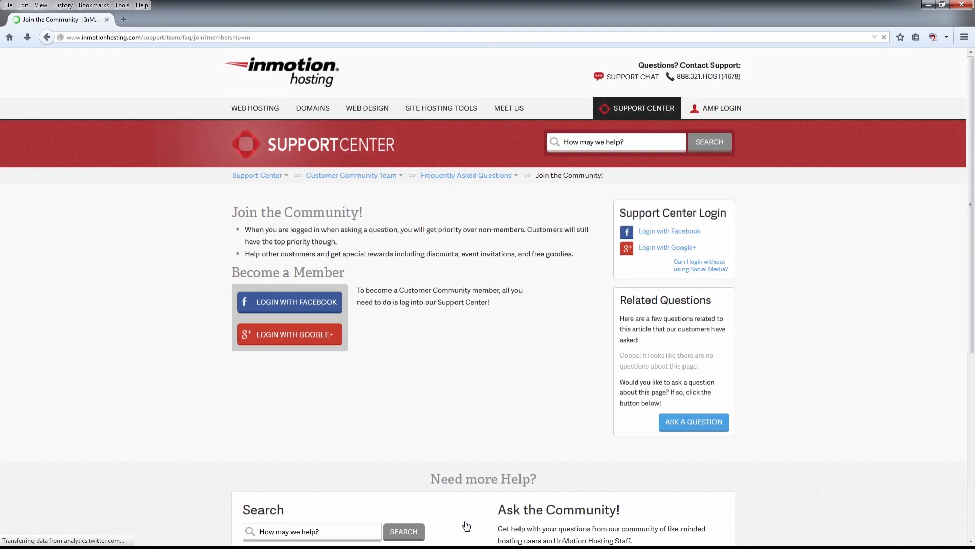
Go to the InMotion Hosting Support Center main page at inmotionhosting.com/support
{"action": "left_click", "coordinate": [257, 175]}
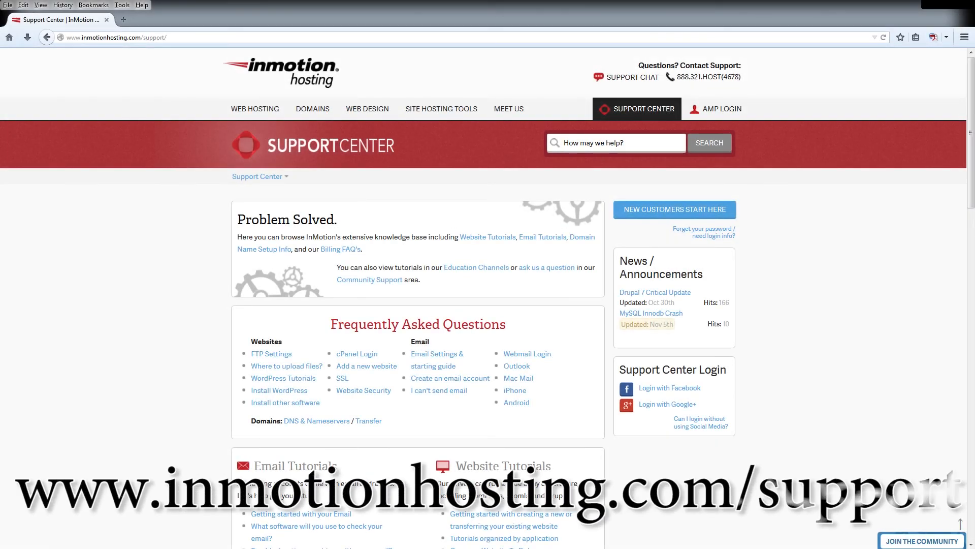